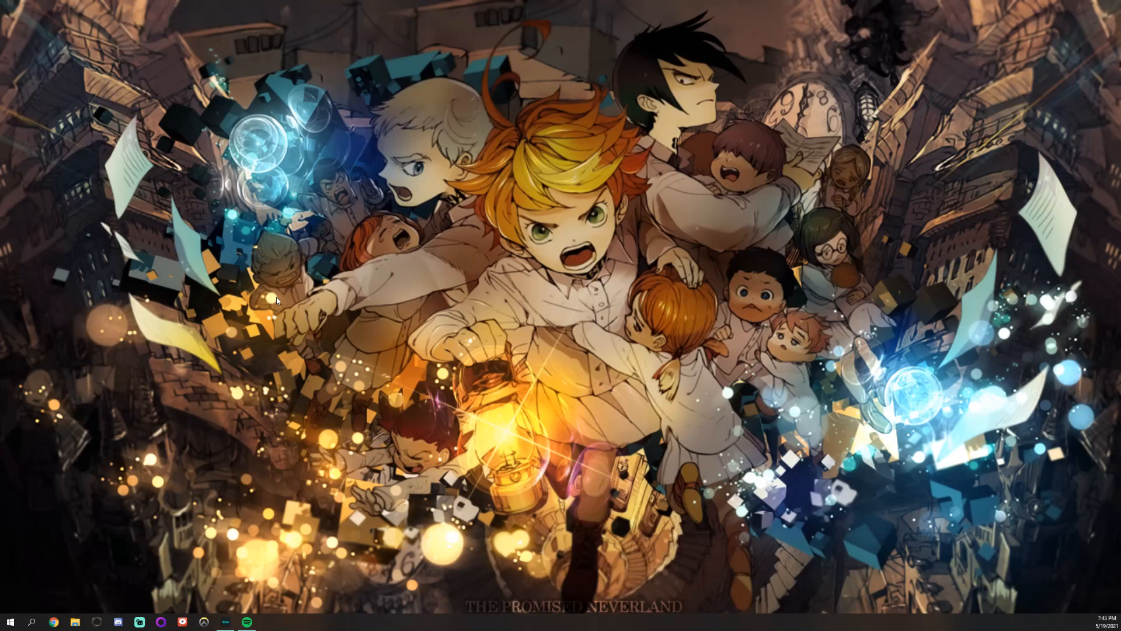
pyautogui.moveTo(279, 275)
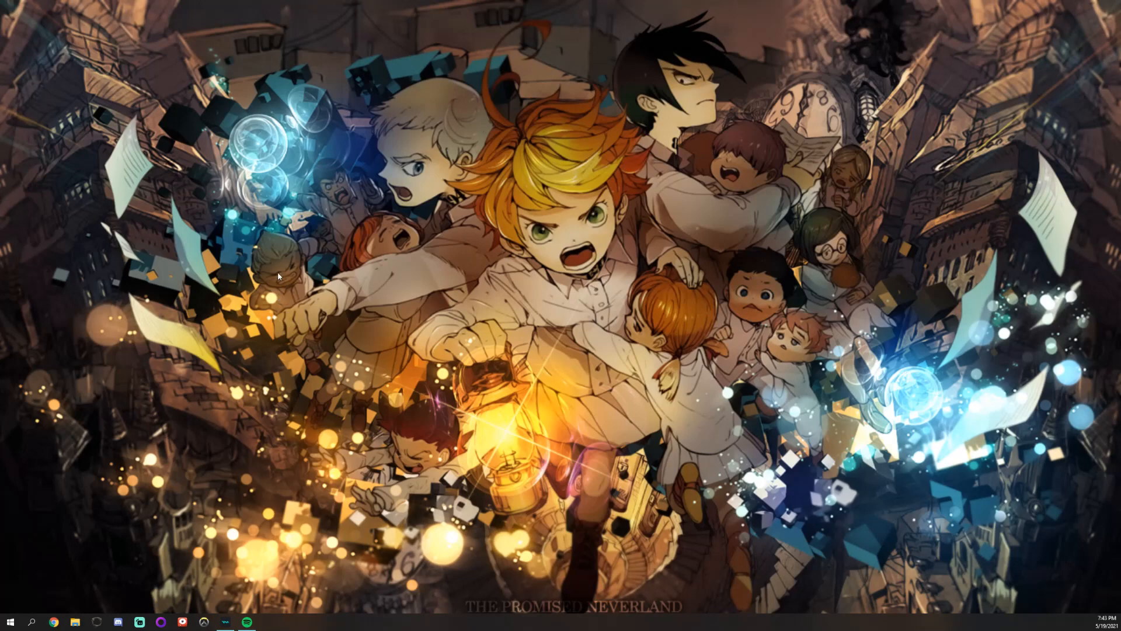
pyautogui.moveTo(280, 285)
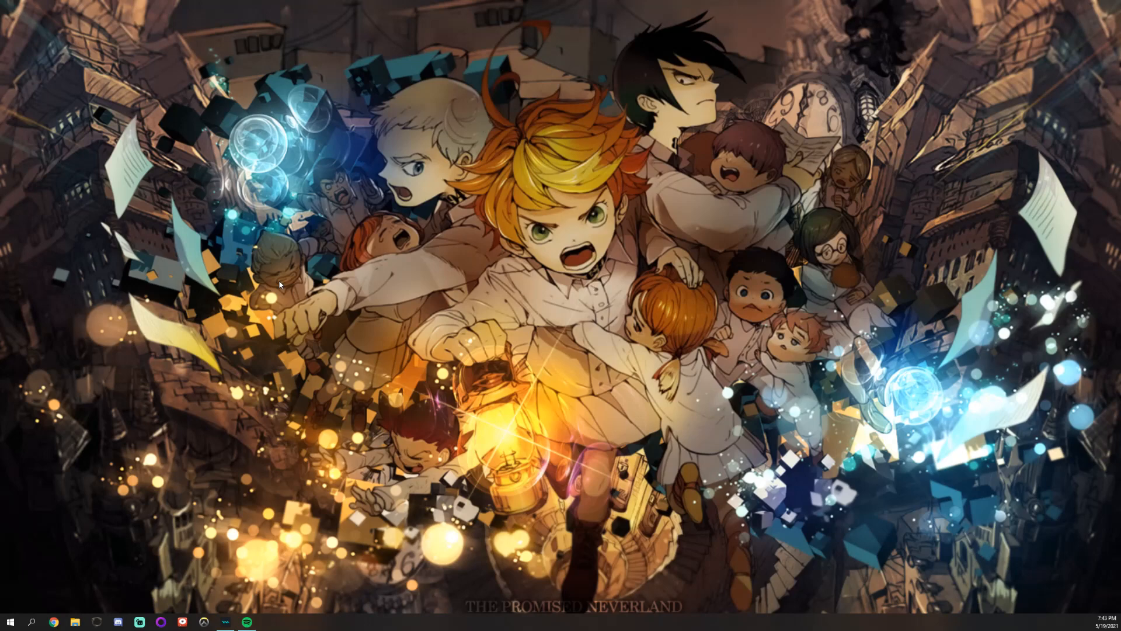
pyautogui.moveTo(210, 472)
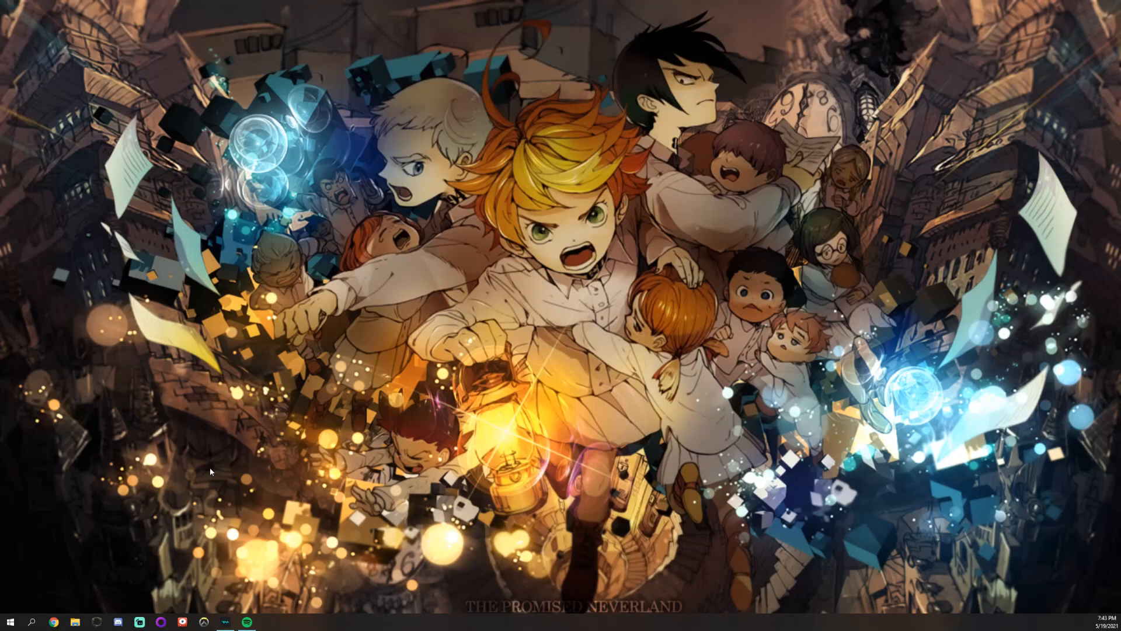
# - Navigate Documents > Elder Scrolls Online > live and open UserSettings in Notepad
pyautogui.click(75, 621)
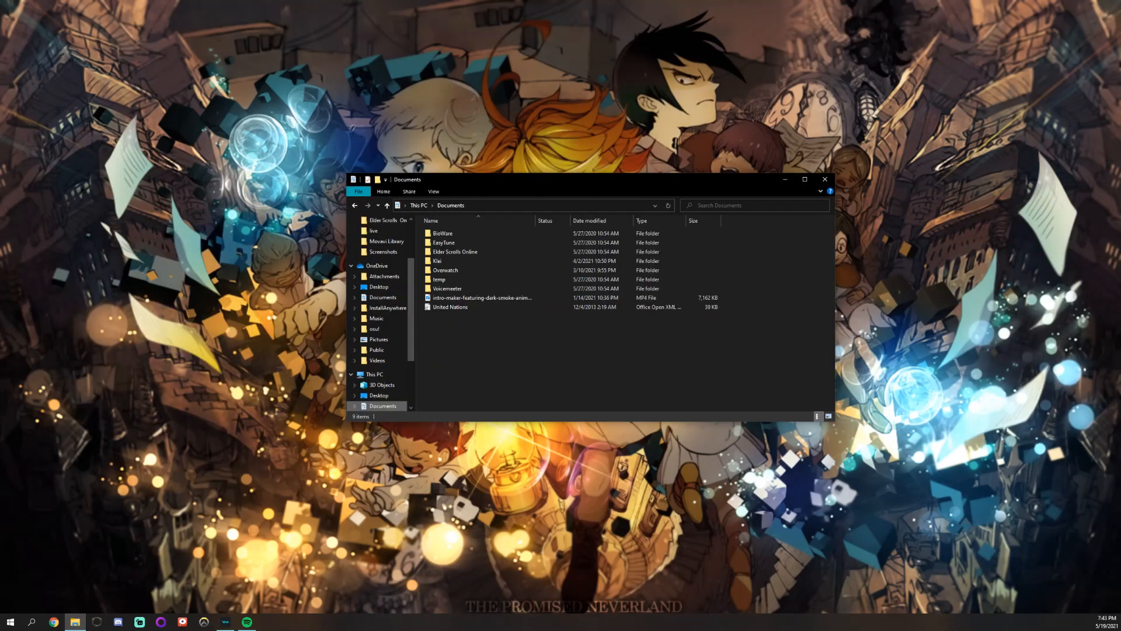
pyautogui.click(455, 251)
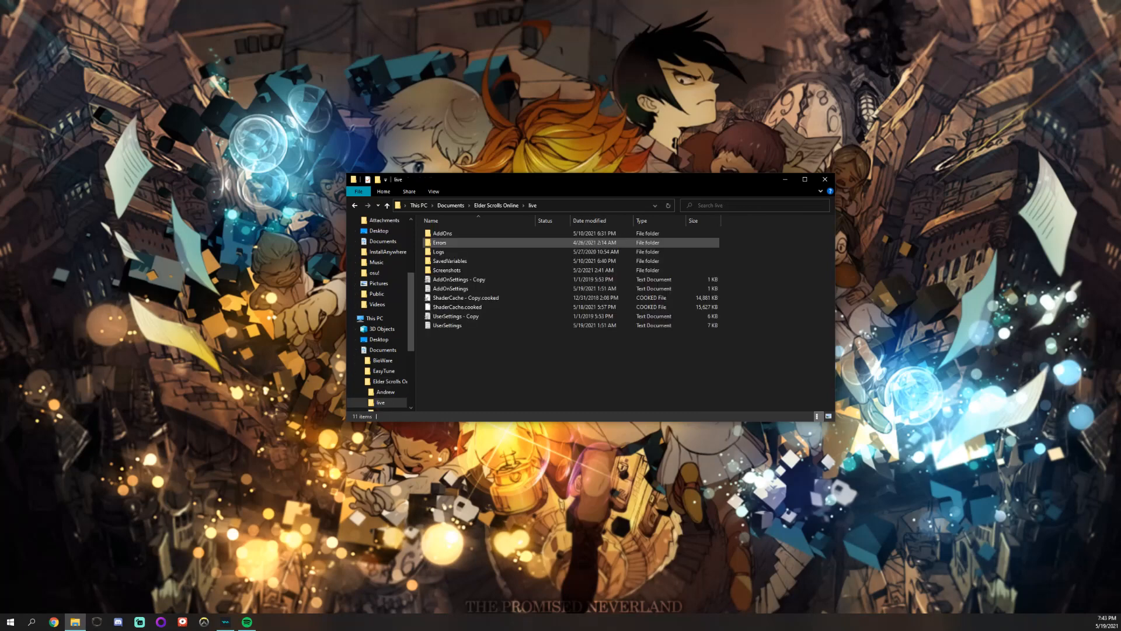
pyautogui.click(446, 324)
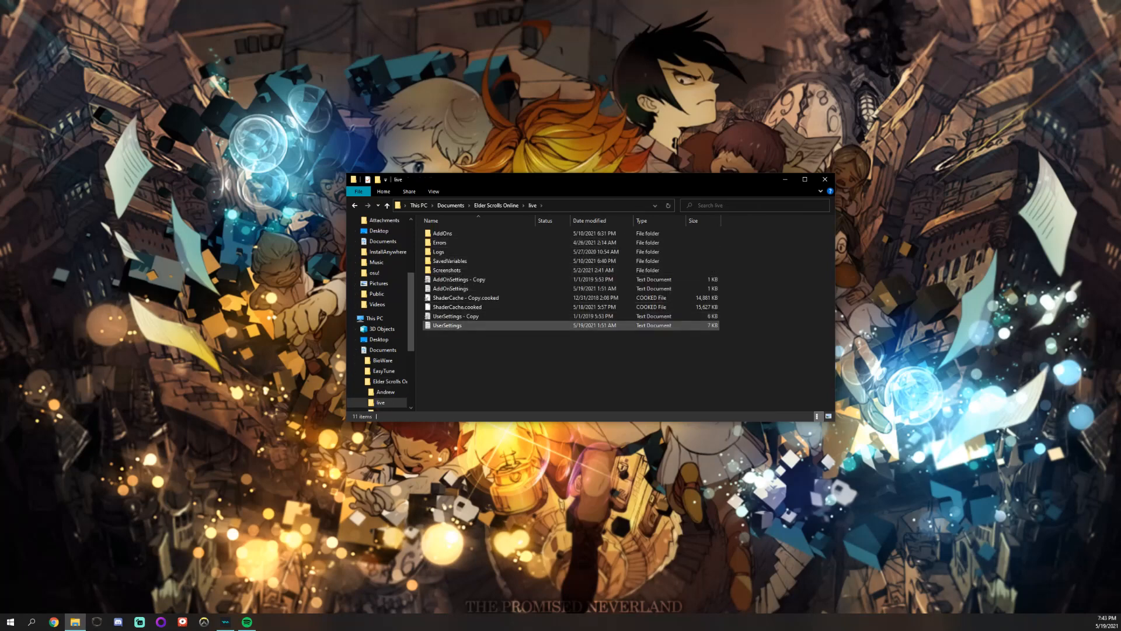
pyautogui.doubleClick(446, 324)
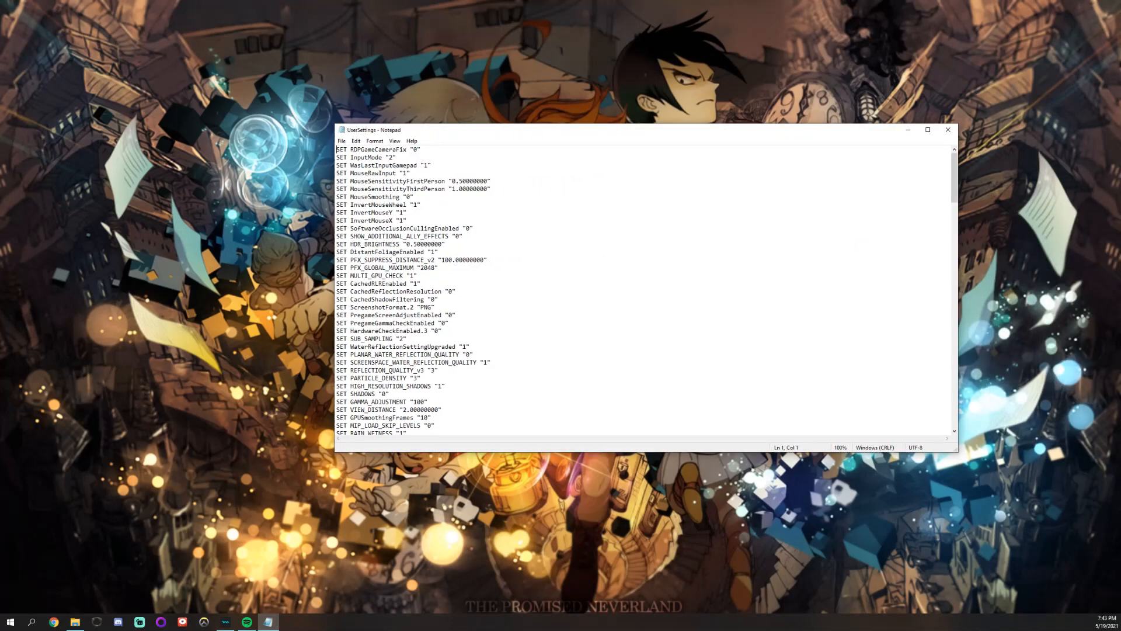
# - Search the file for 'gamepad' to reach the GamepadSensitivityFirstPerson entries
pyautogui.click(463, 236)
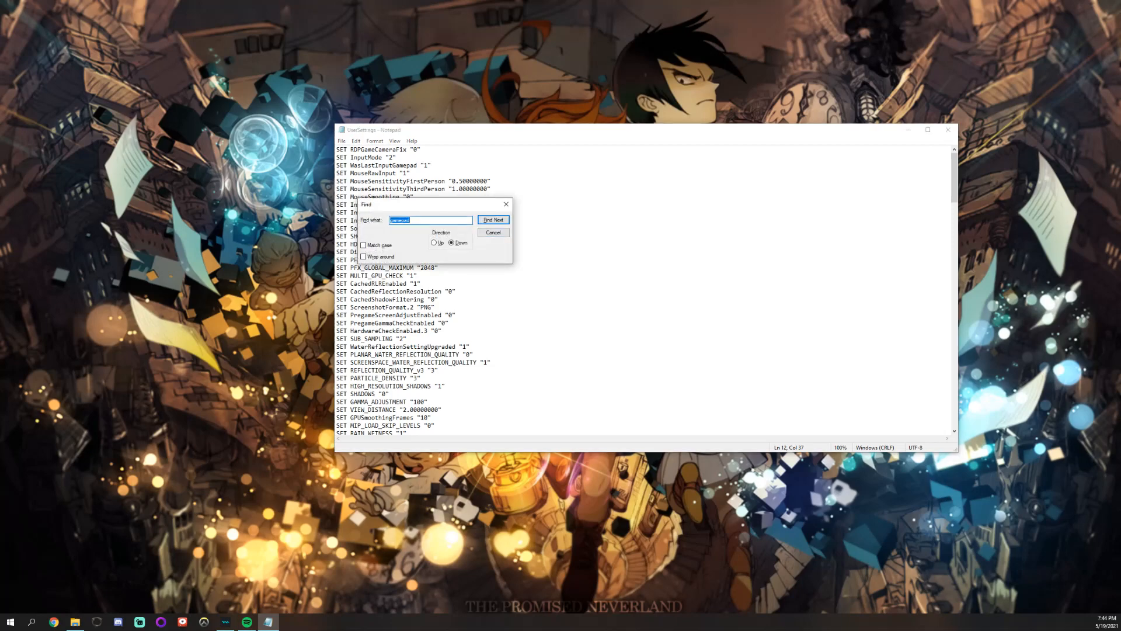
pyautogui.click(493, 220)
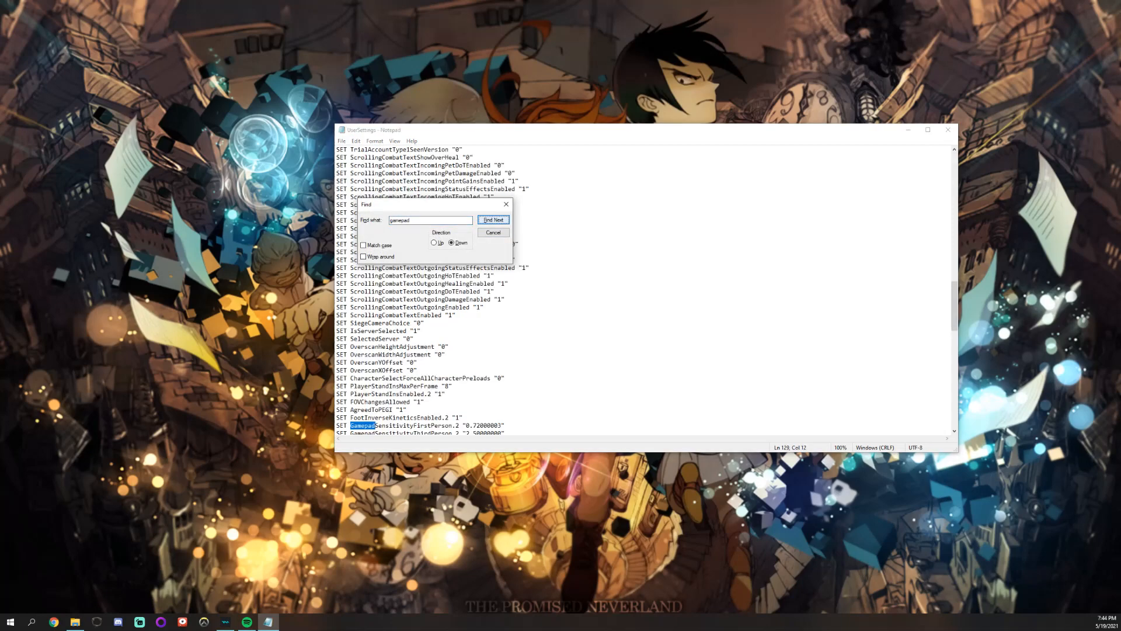
pyautogui.click(493, 232)
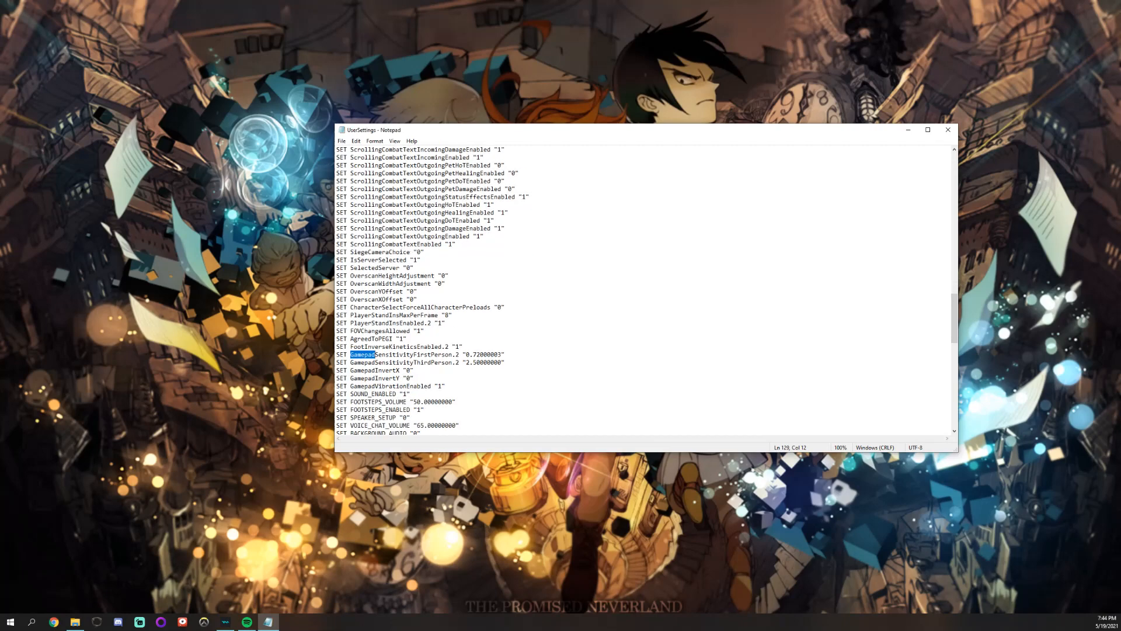
# - Select the GamepadSensitivityThirdPerson value 2.50000000 ready for replacement
pyautogui.click(373, 362)
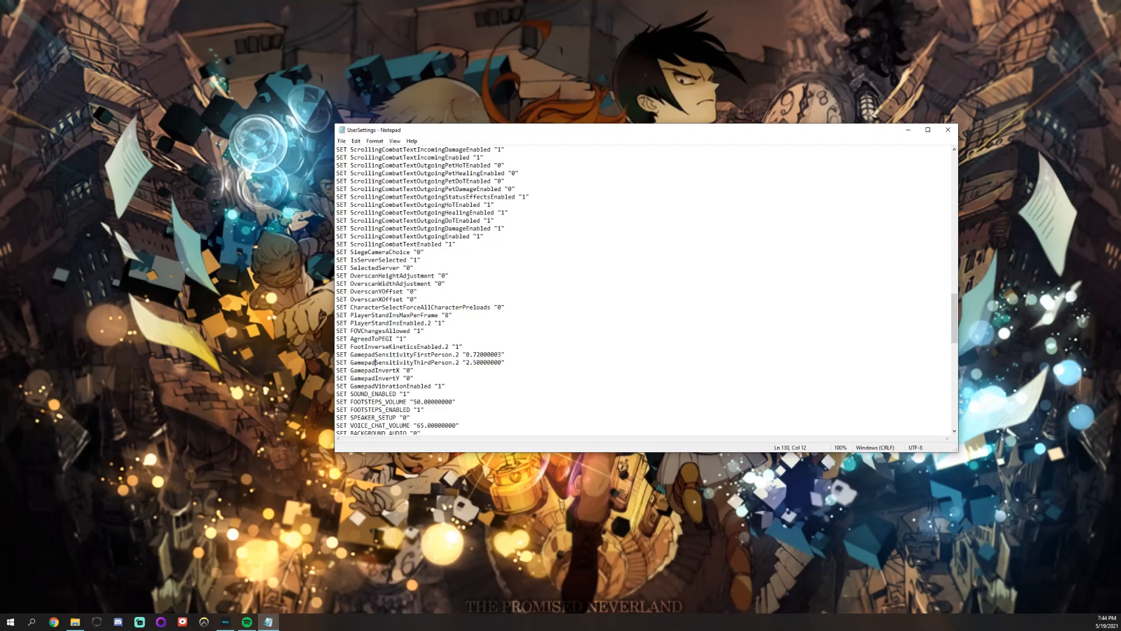
pyautogui.doubleClick(483, 362)
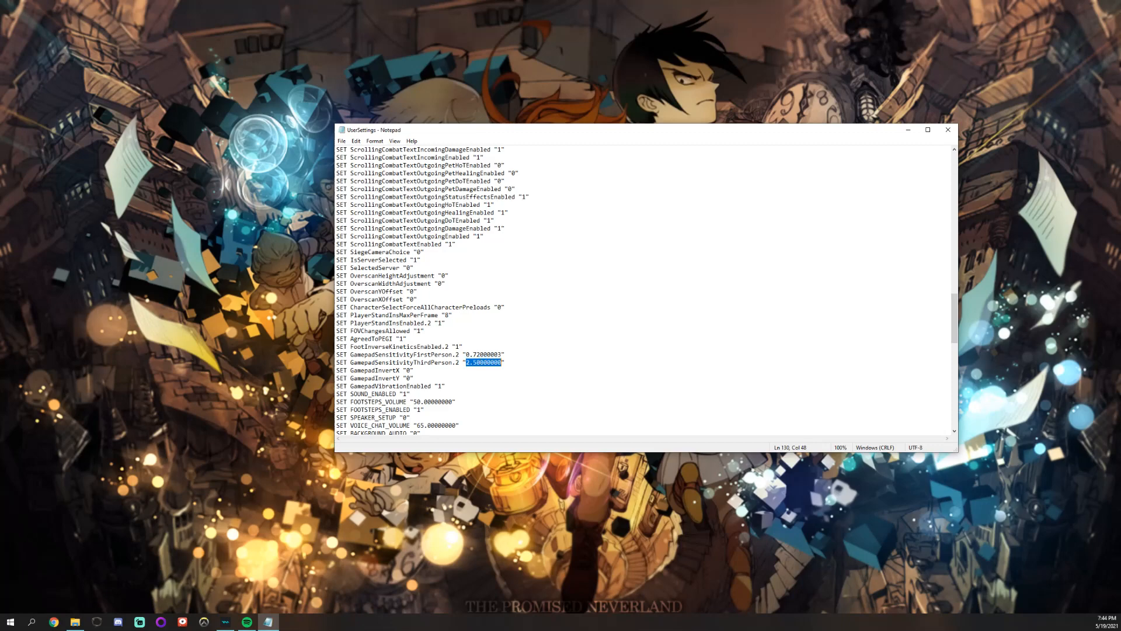